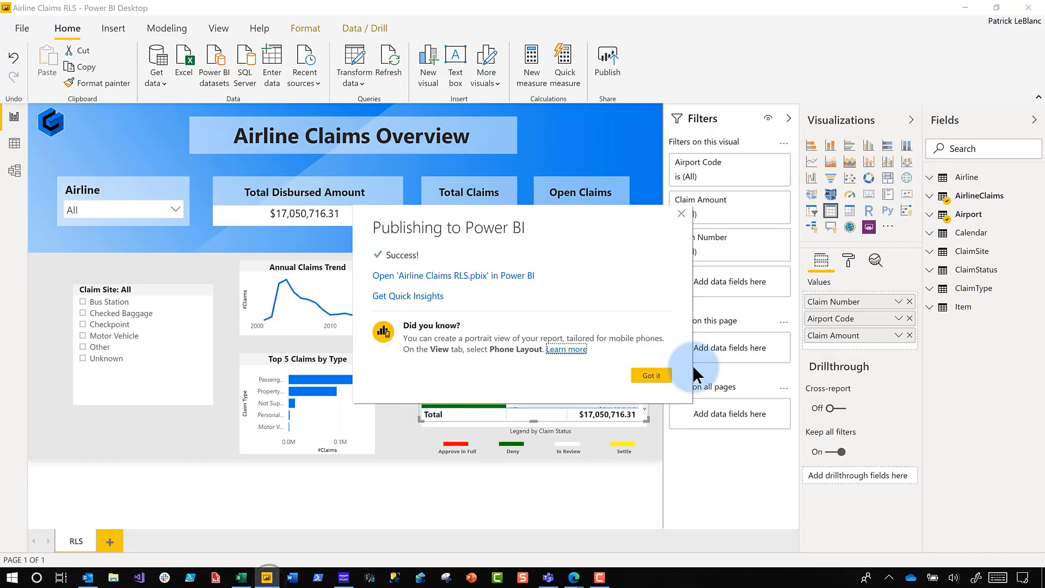
# Dismiss the publish message and view the AirlineControl role's Airline filter, EmailAddress = USERPRINCIPALNAME()
pyautogui.click(650, 375)
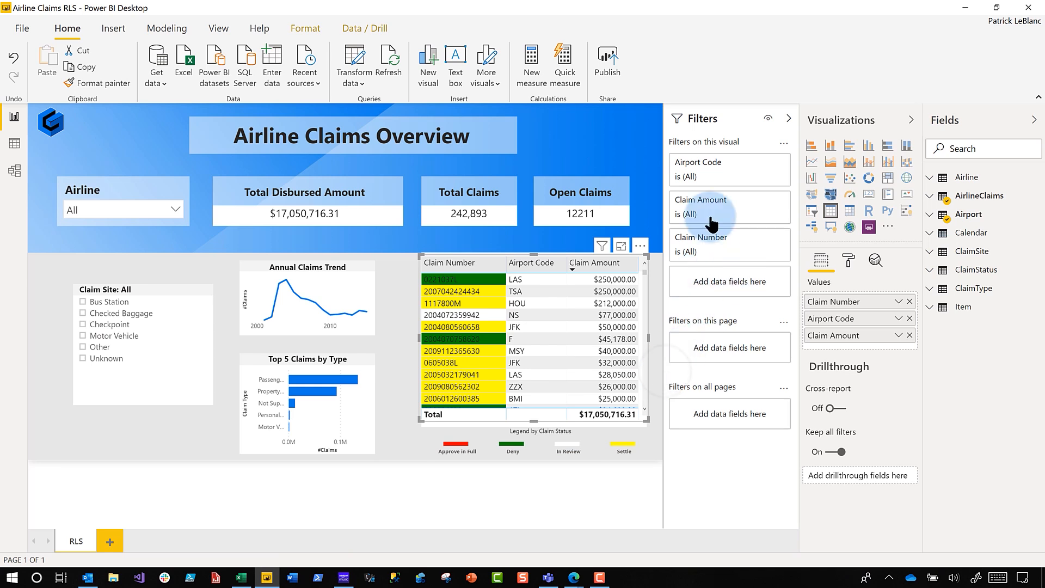
pyautogui.moveTo(332, 36)
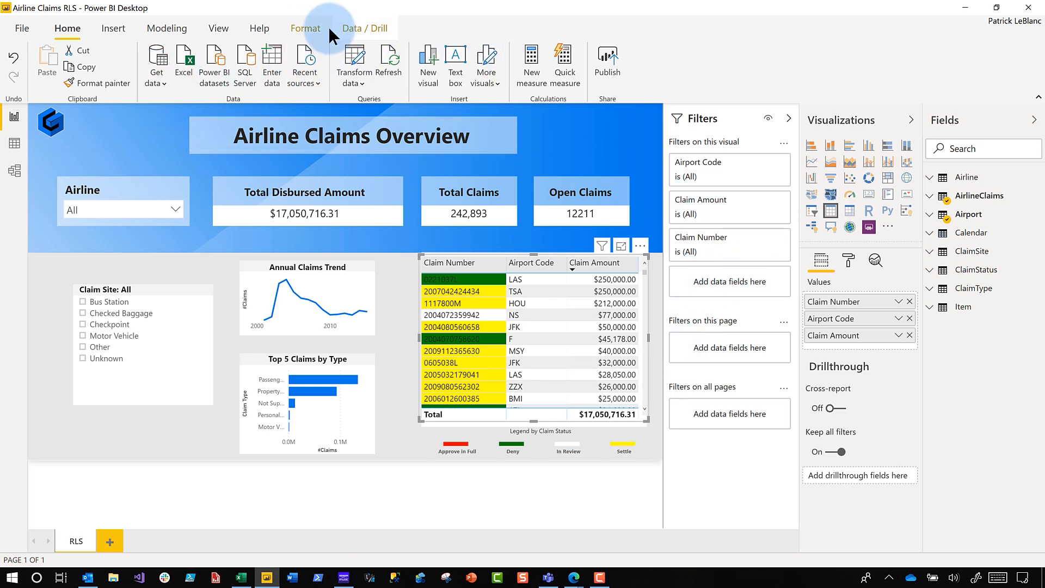
pyautogui.click(167, 28)
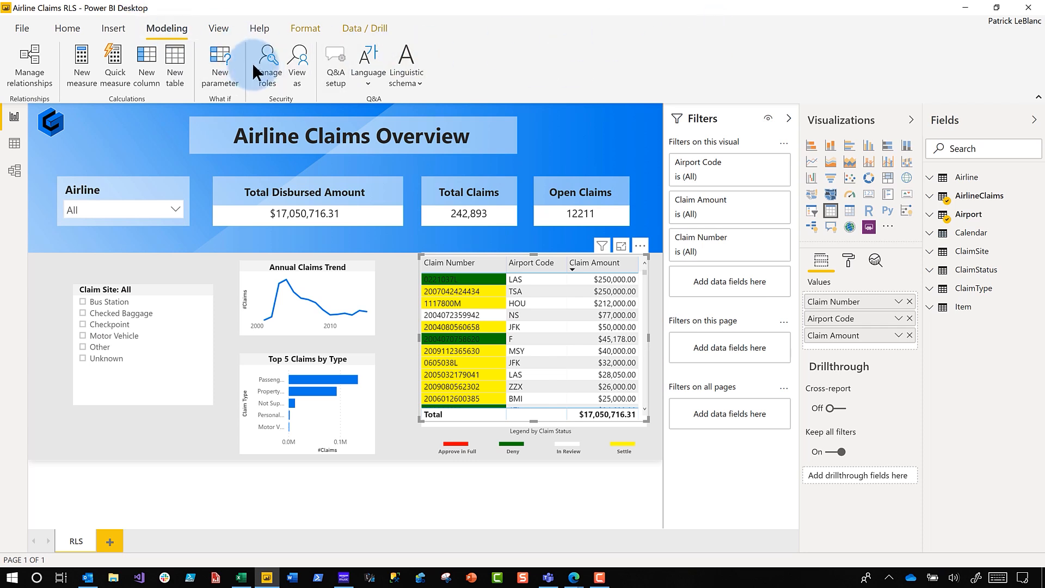
pyautogui.click(267, 65)
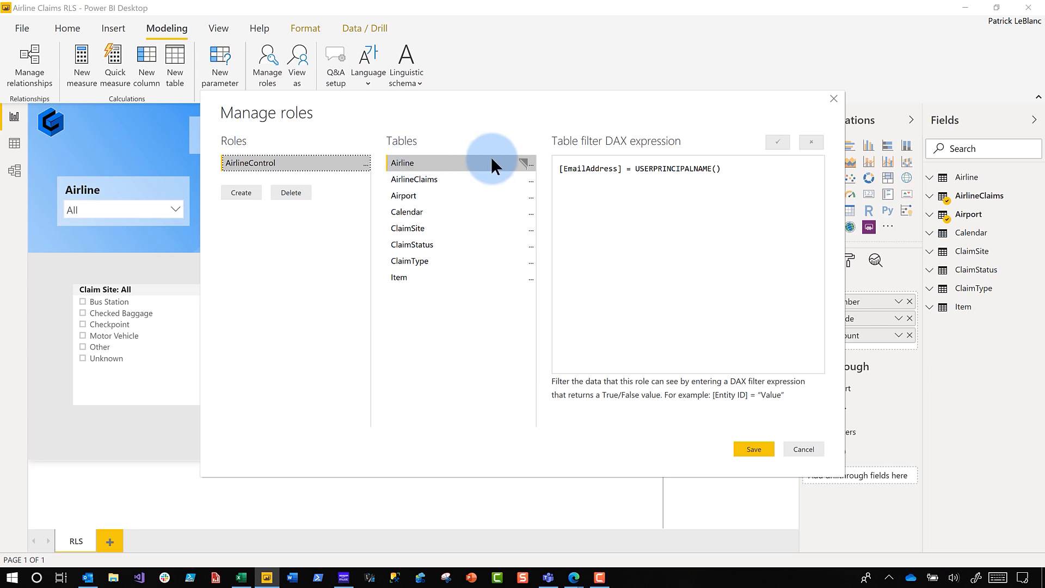
pyautogui.moveTo(497, 170)
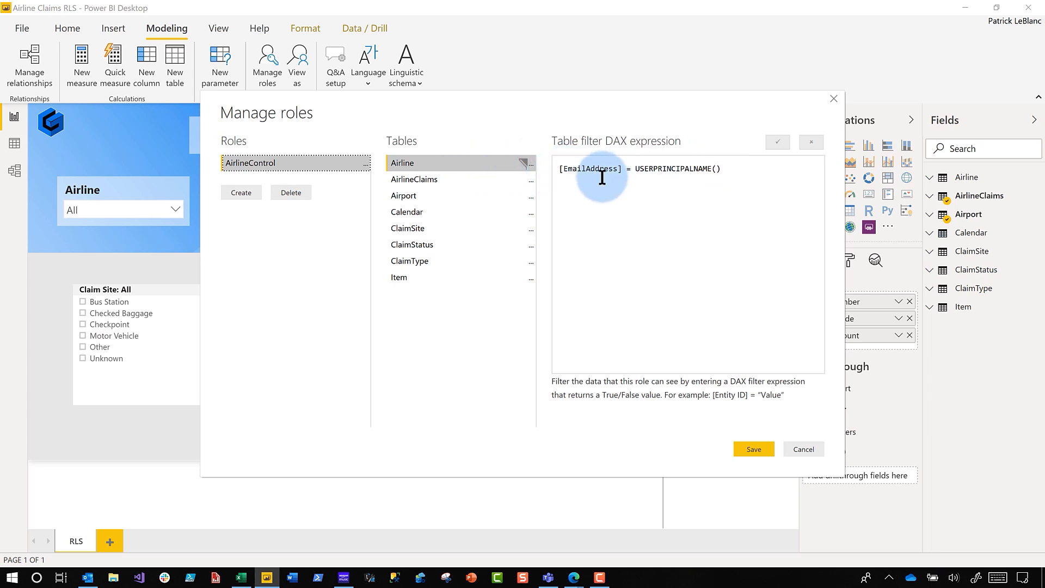
pyautogui.moveTo(704, 176)
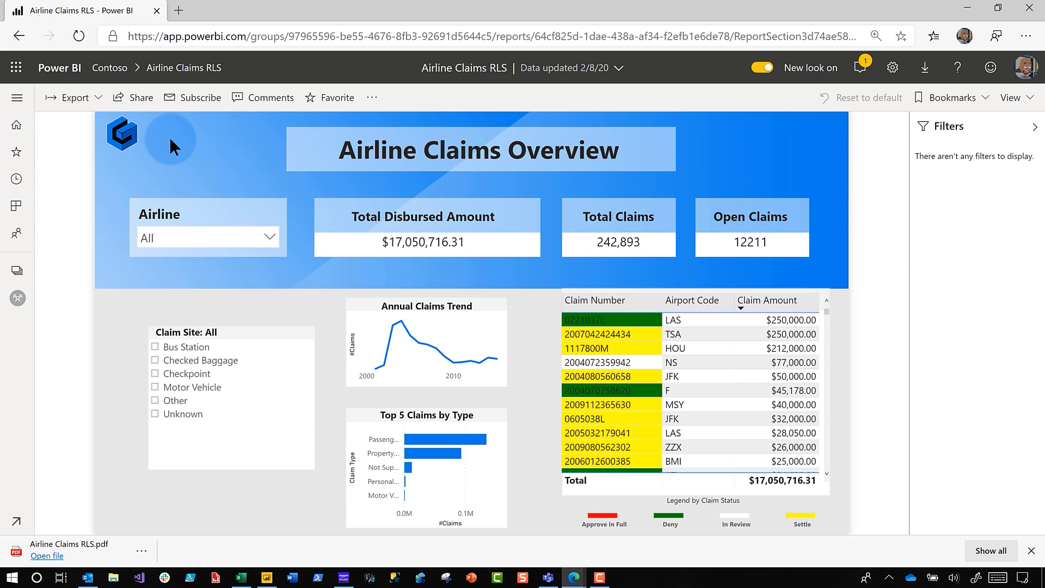
pyautogui.moveTo(359, 377)
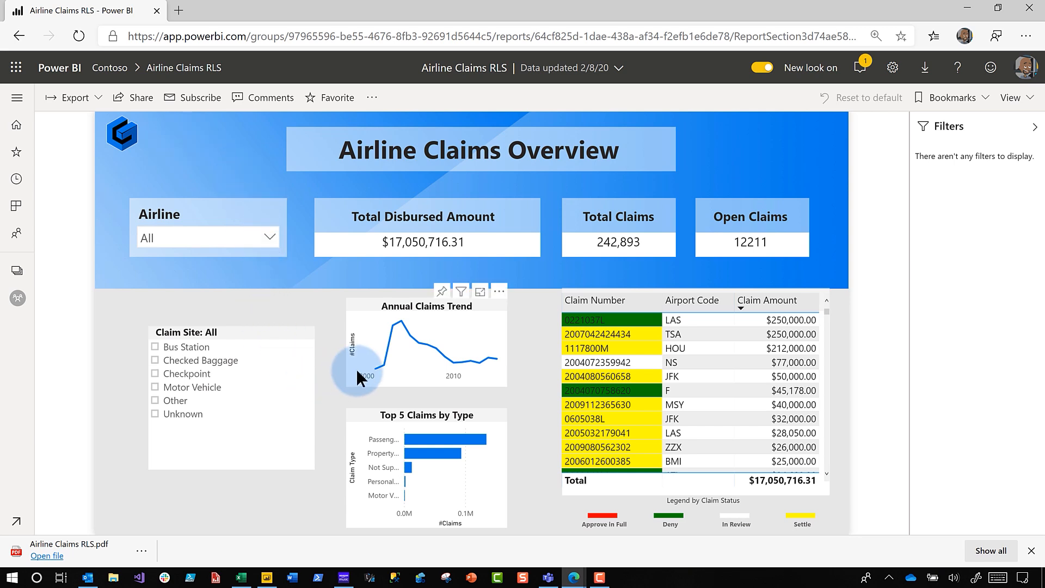
pyautogui.moveTo(385, 366)
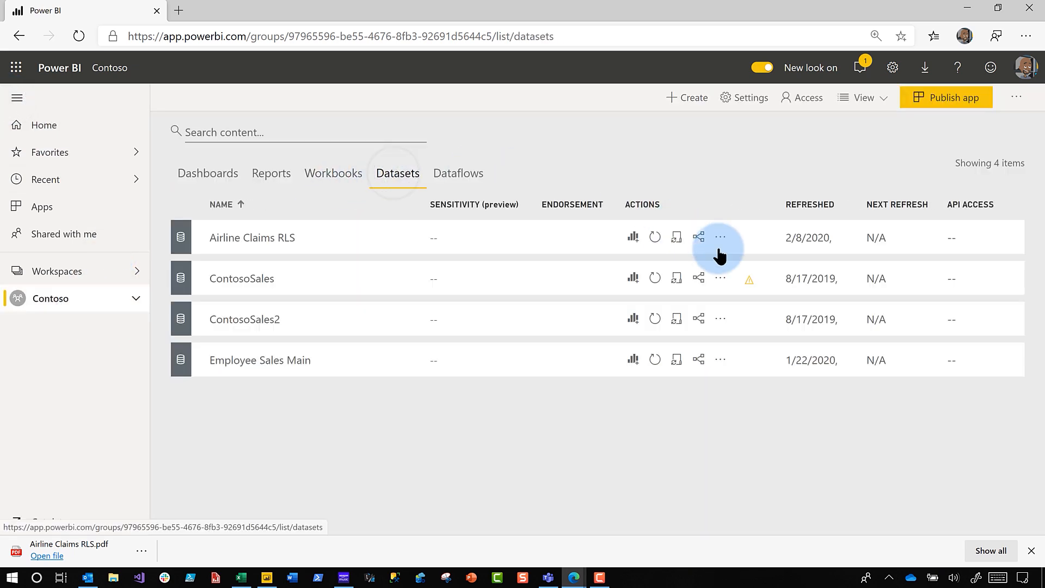
# Open Security settings for the Airline Claims RLS dataset, showing John Doe in AirlineControl
pyautogui.click(719, 238)
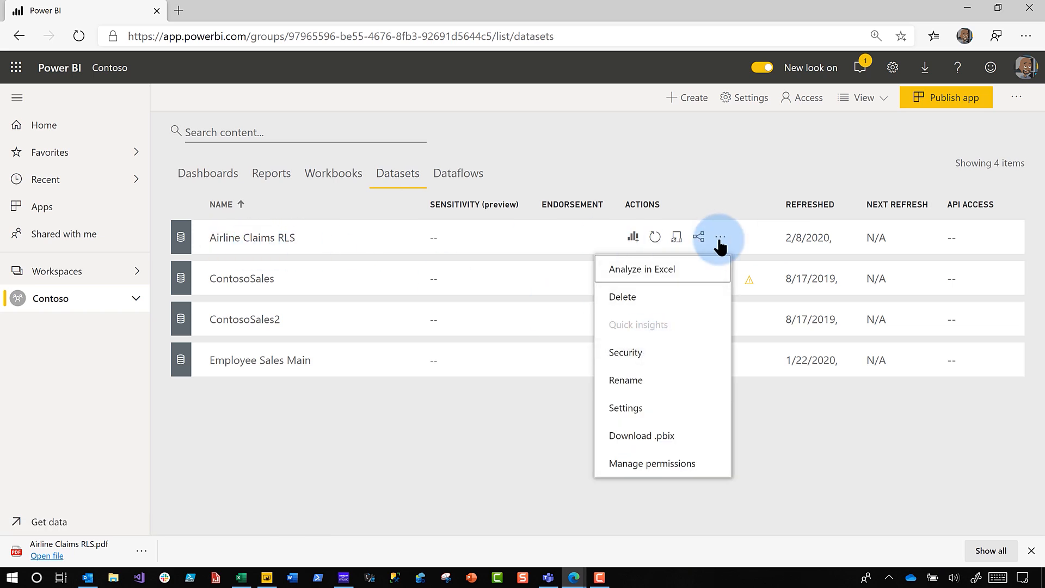
pyautogui.click(626, 352)
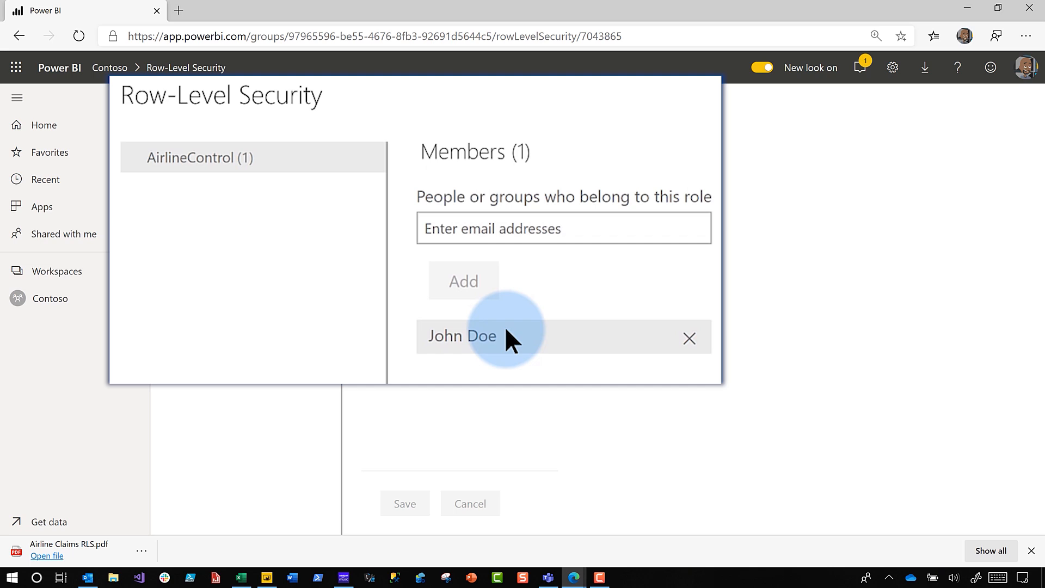
pyautogui.moveTo(576, 366)
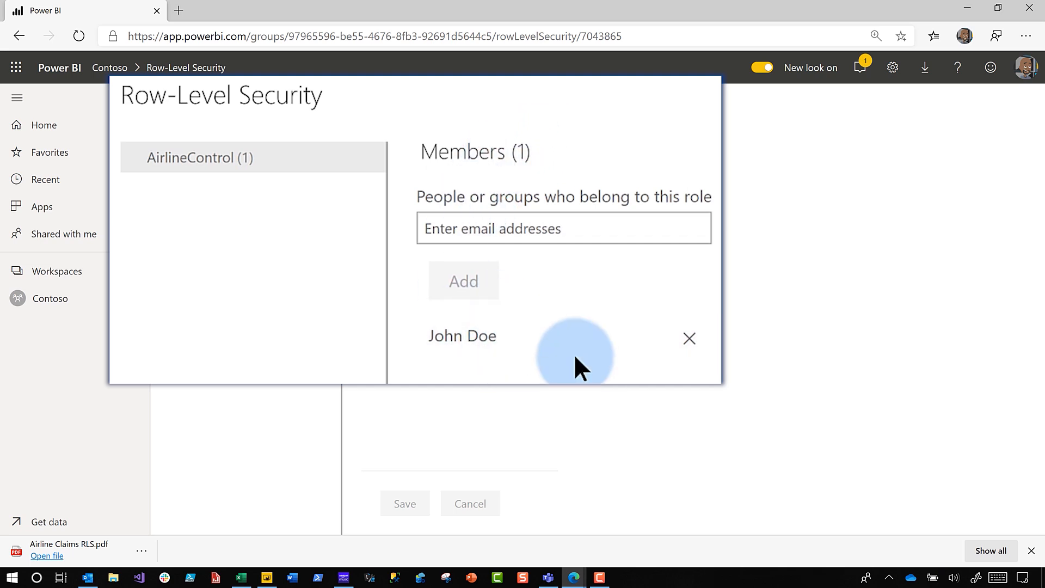
pyautogui.moveTo(373, 158)
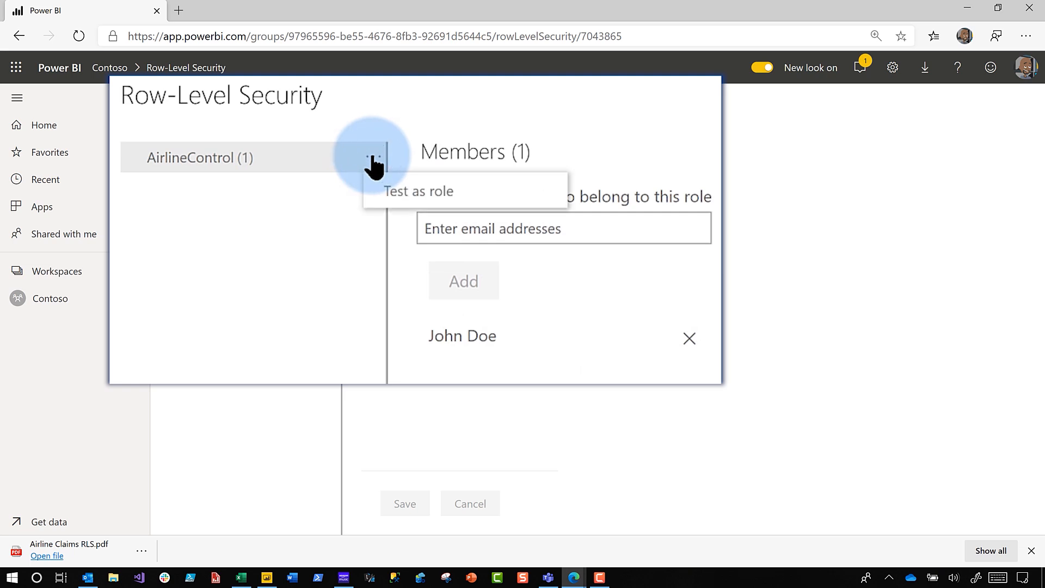
# Test the report as the AirlineControl role, viewing as John Doe
pyautogui.click(418, 191)
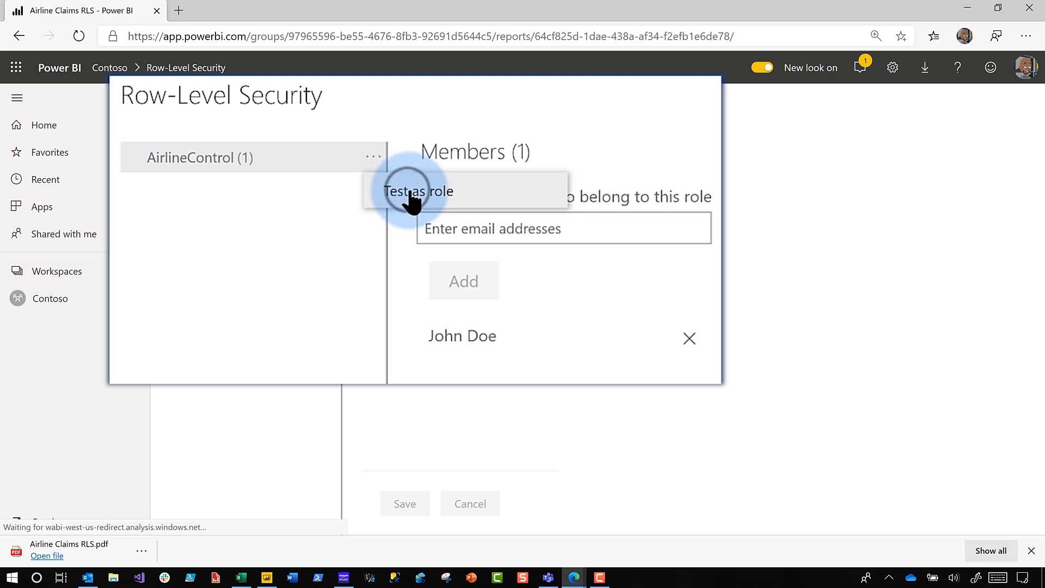
pyautogui.click(418, 191)
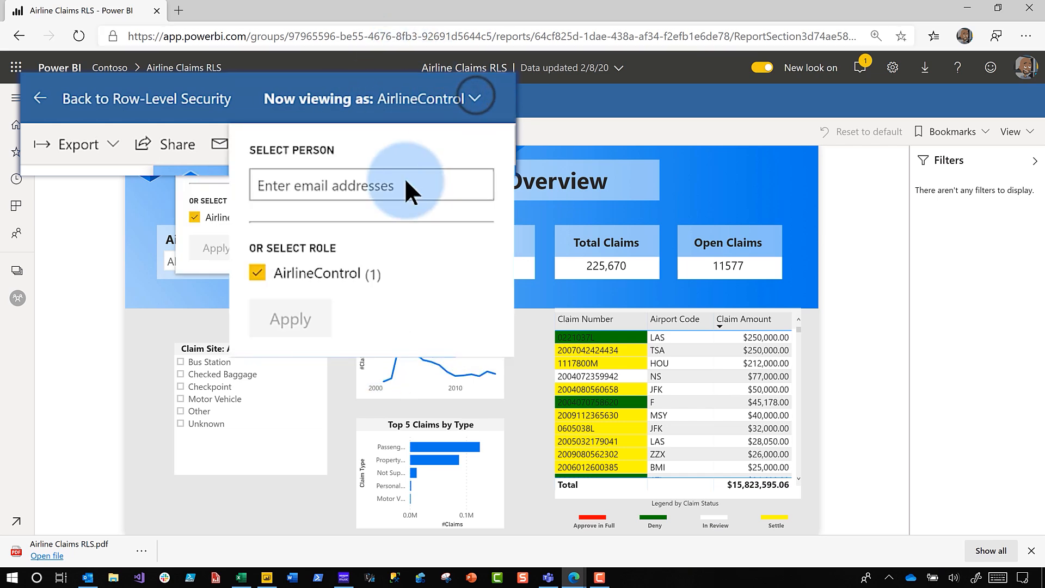
pyautogui.write('joh')
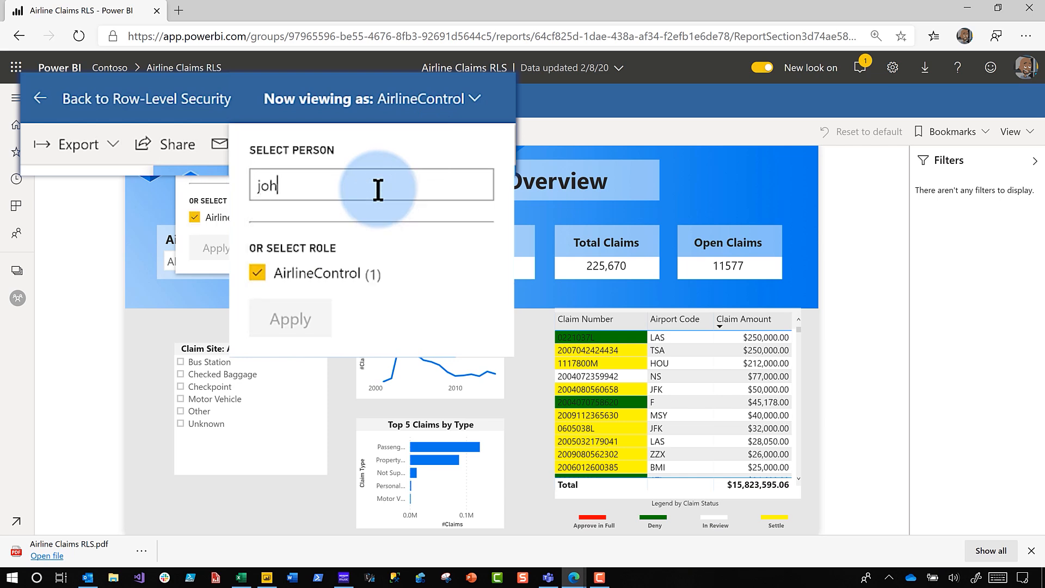
pyautogui.write('nd')
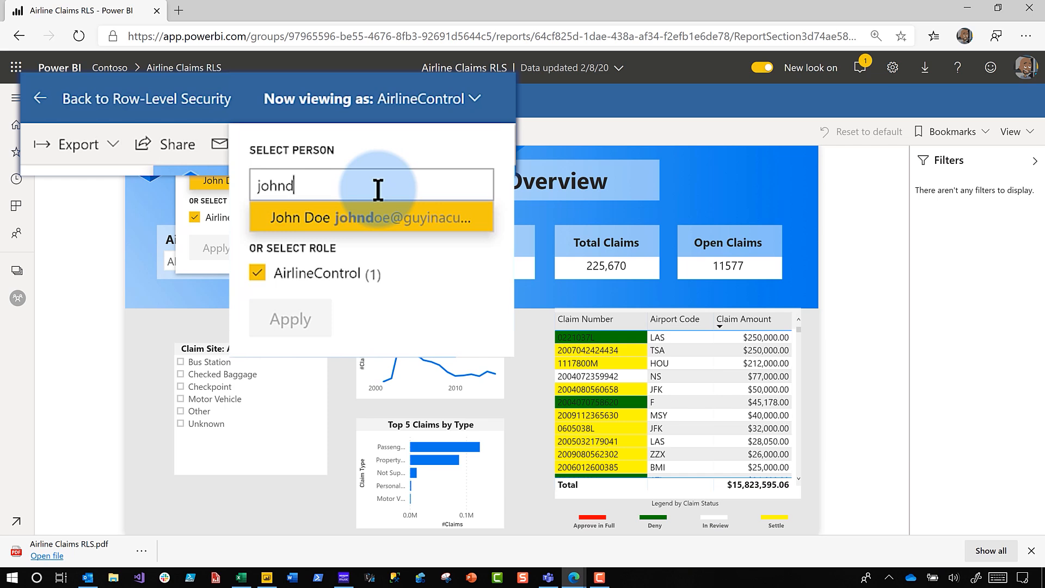
pyautogui.click(371, 217)
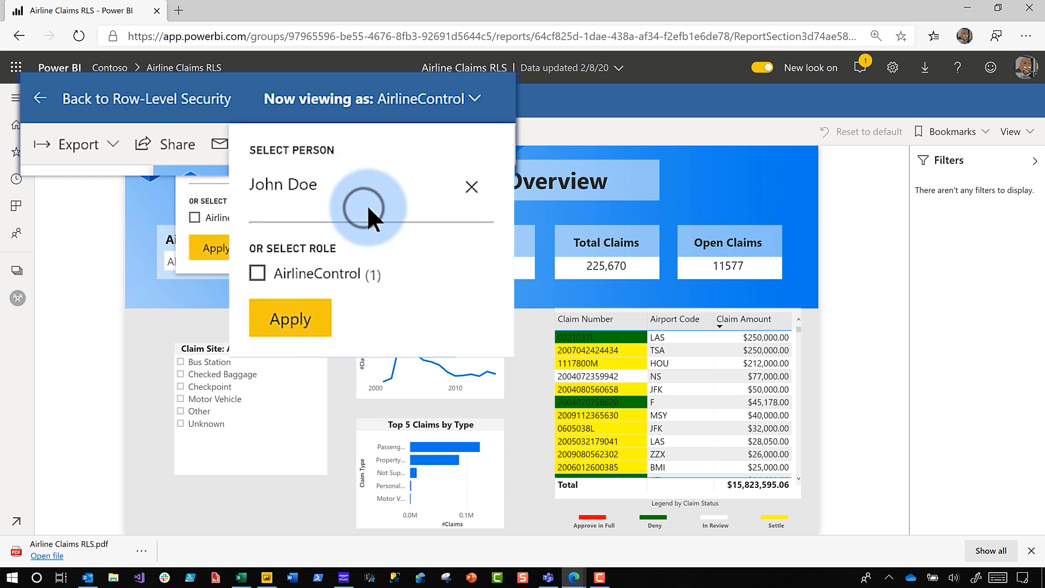
pyautogui.click(289, 319)
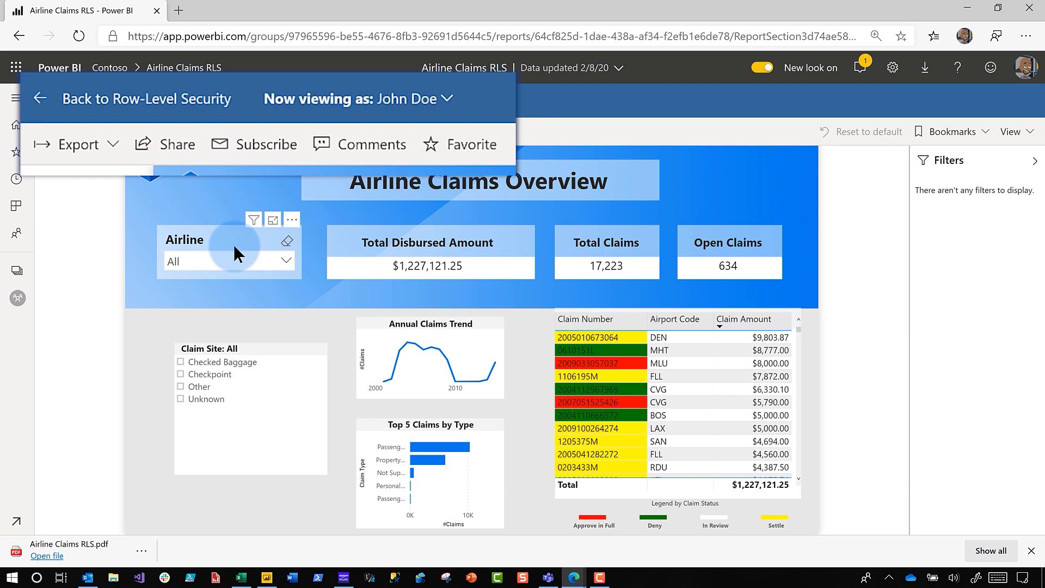
pyautogui.moveTo(338, 356)
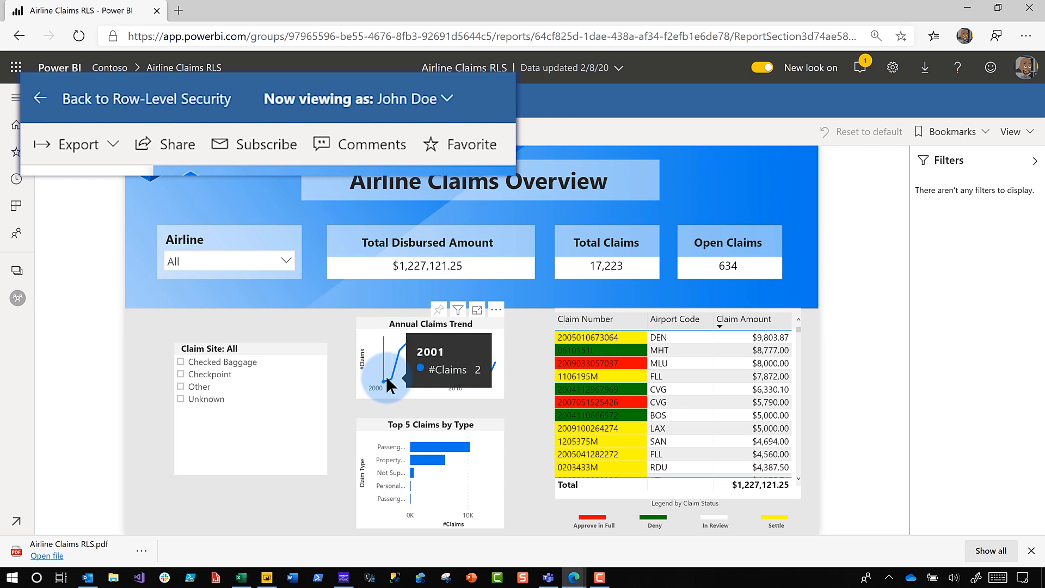
pyautogui.moveTo(396, 386)
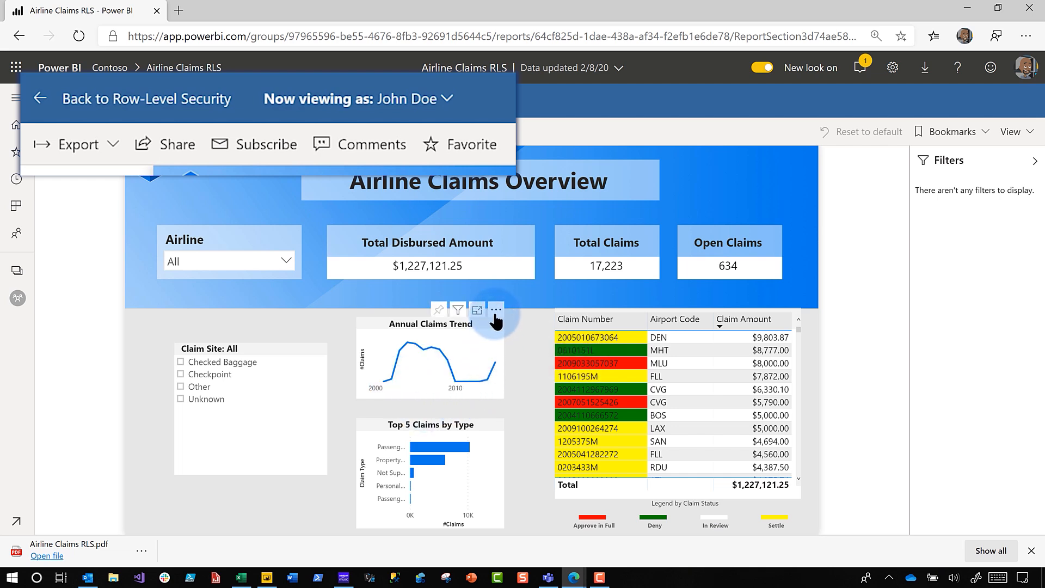
pyautogui.click(495, 310)
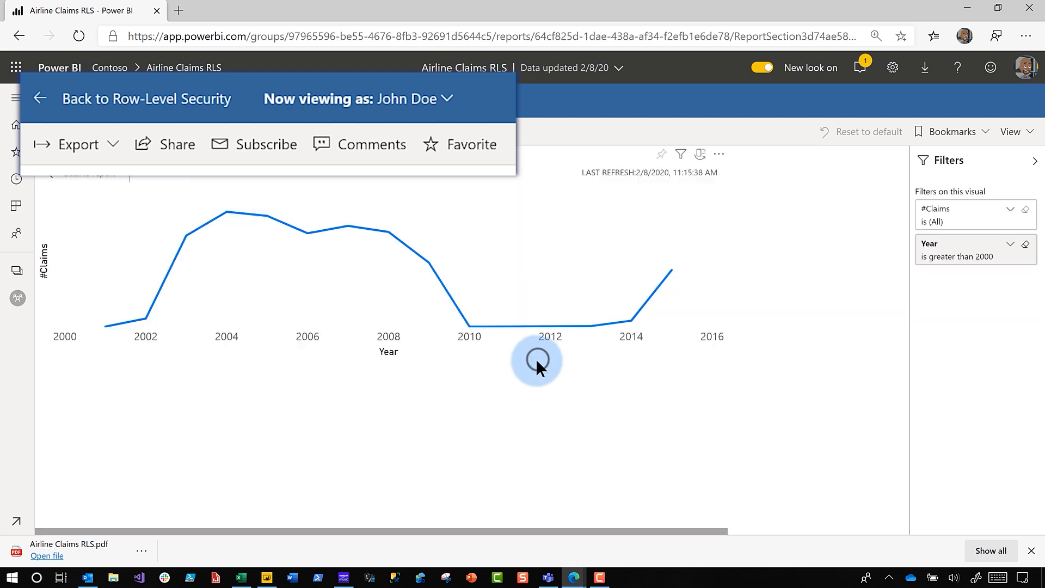
pyautogui.click(167, 322)
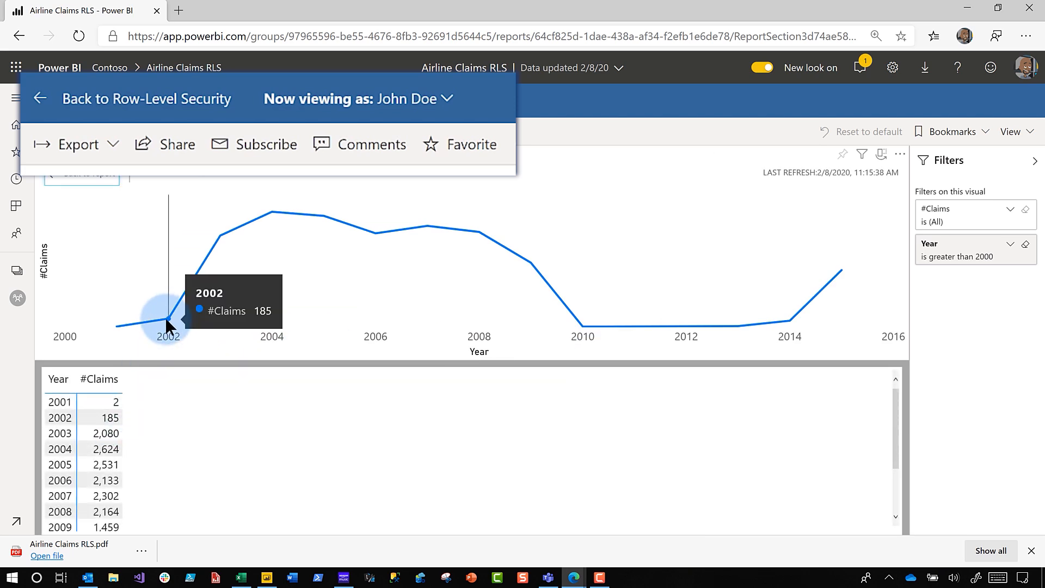
pyautogui.moveTo(63, 203)
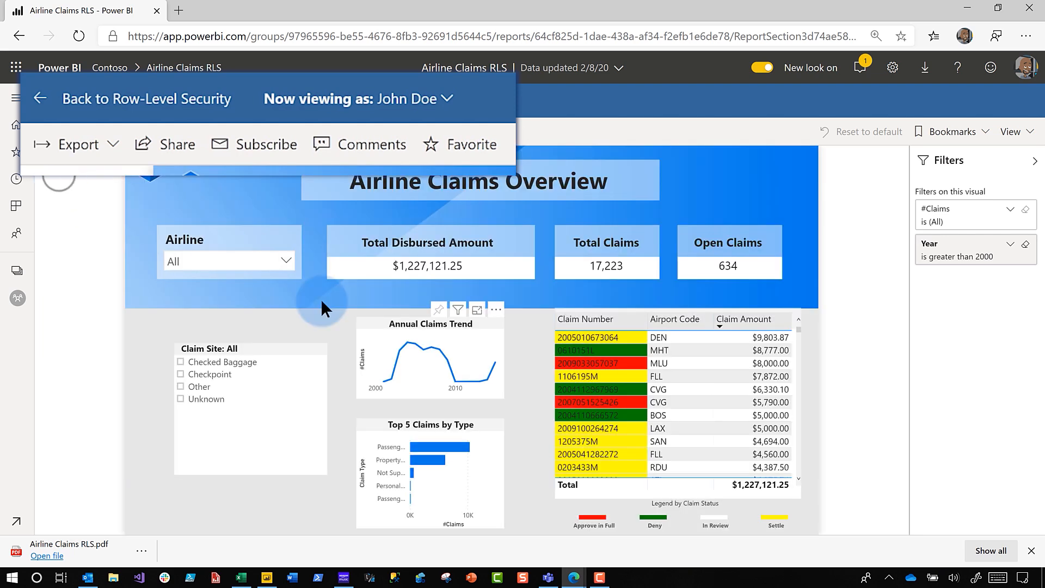
pyautogui.moveTo(496, 311)
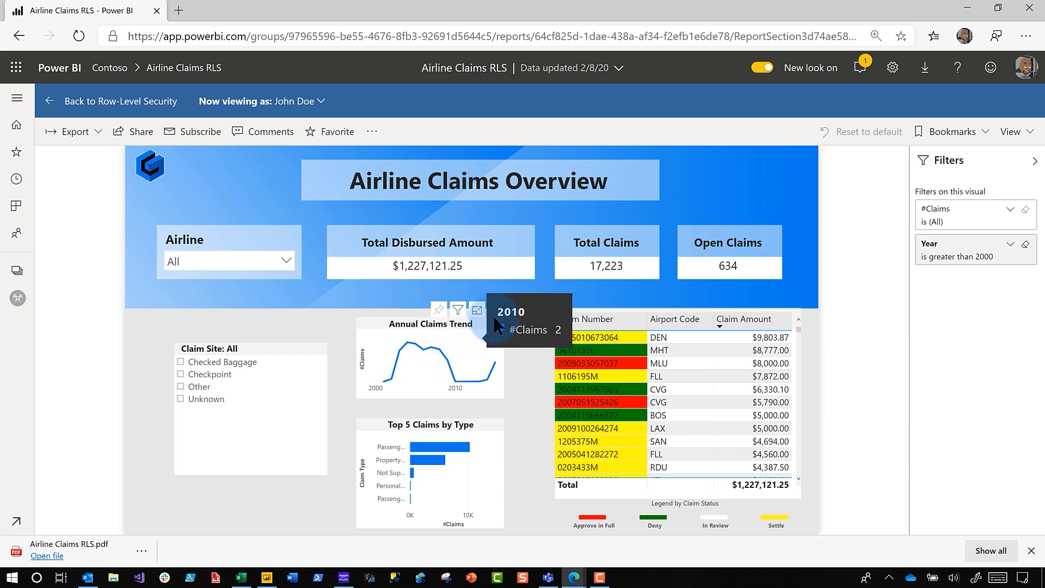
# Export Annual Claims Trend summarized data to .xlsx and open Annual Claims Trend.xlsx in Excel
pyautogui.click(495, 309)
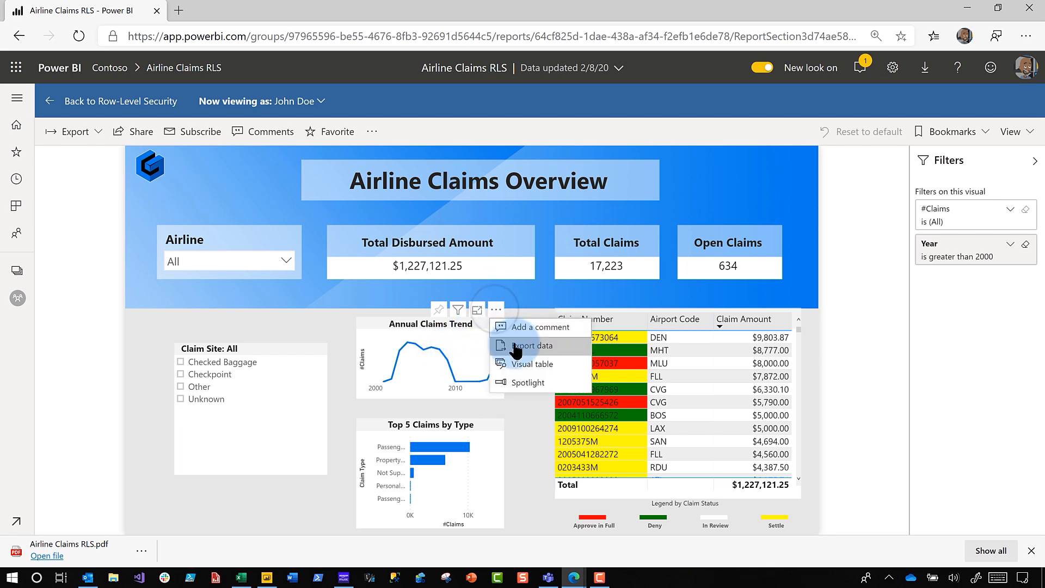
pyautogui.click(529, 345)
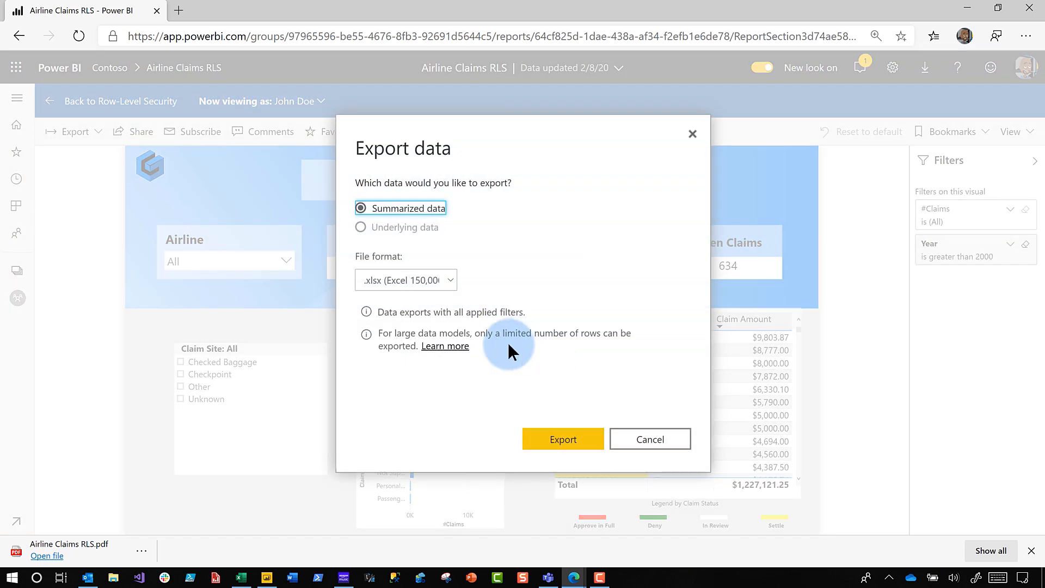
pyautogui.click(562, 439)
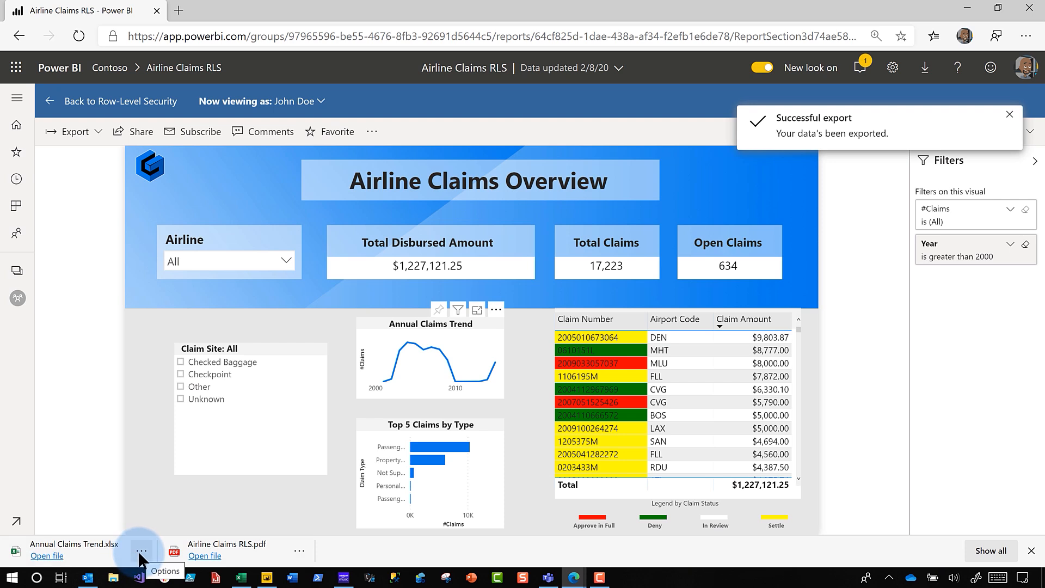
pyautogui.click(47, 555)
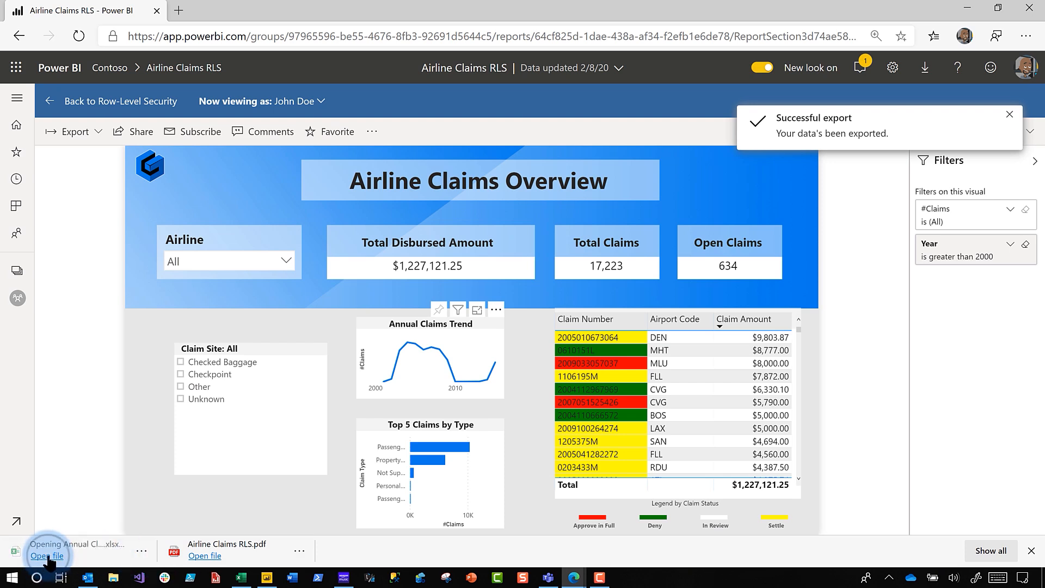
pyautogui.click(47, 555)
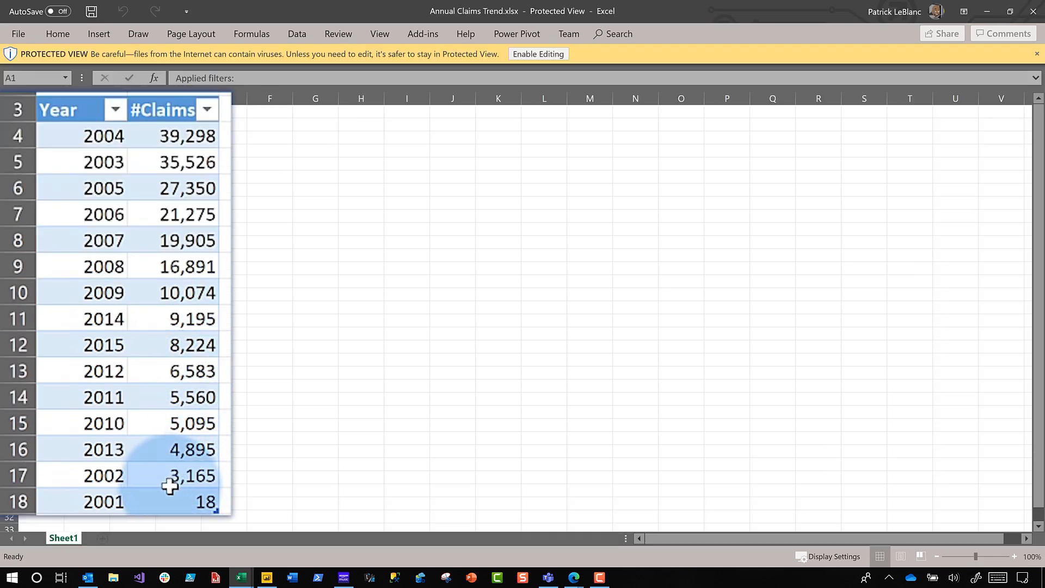
pyautogui.moveTo(203, 490)
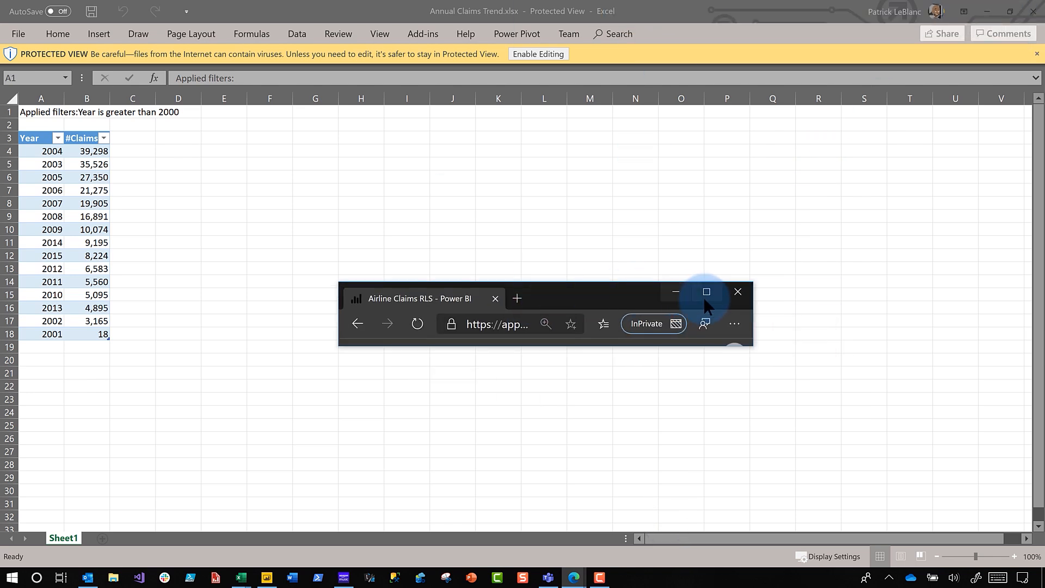
# Maximize the InPrivate window, re-export Annual Claims Trend summarized data to Excel, and open it
pyautogui.click(705, 292)
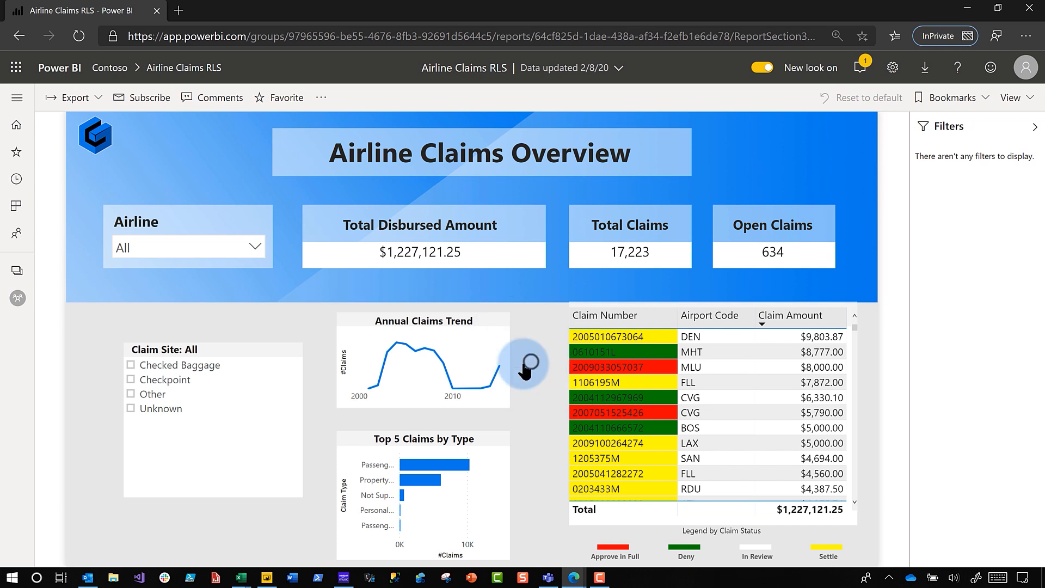
pyautogui.click(68, 97)
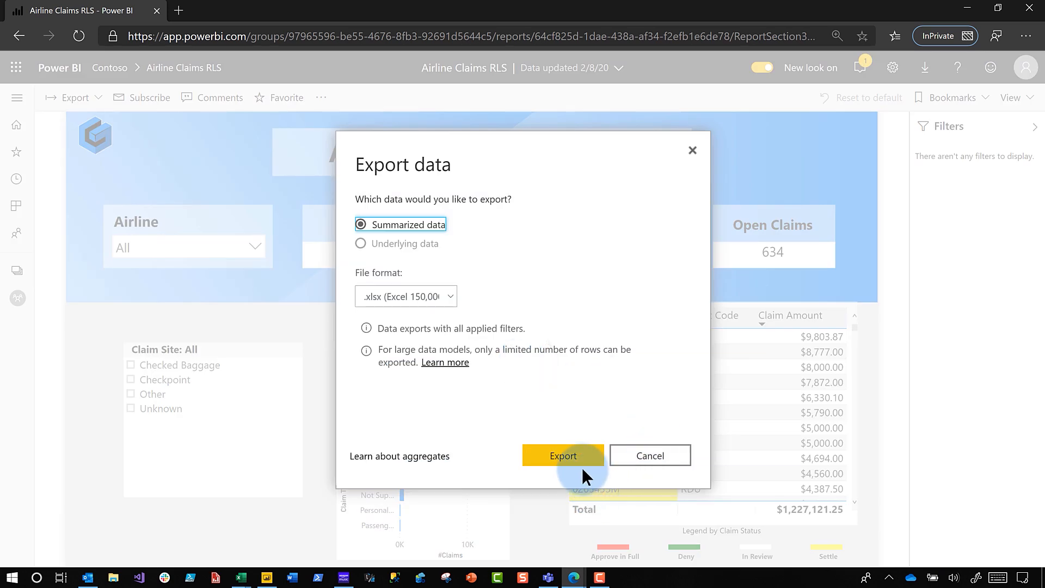
pyautogui.click(562, 456)
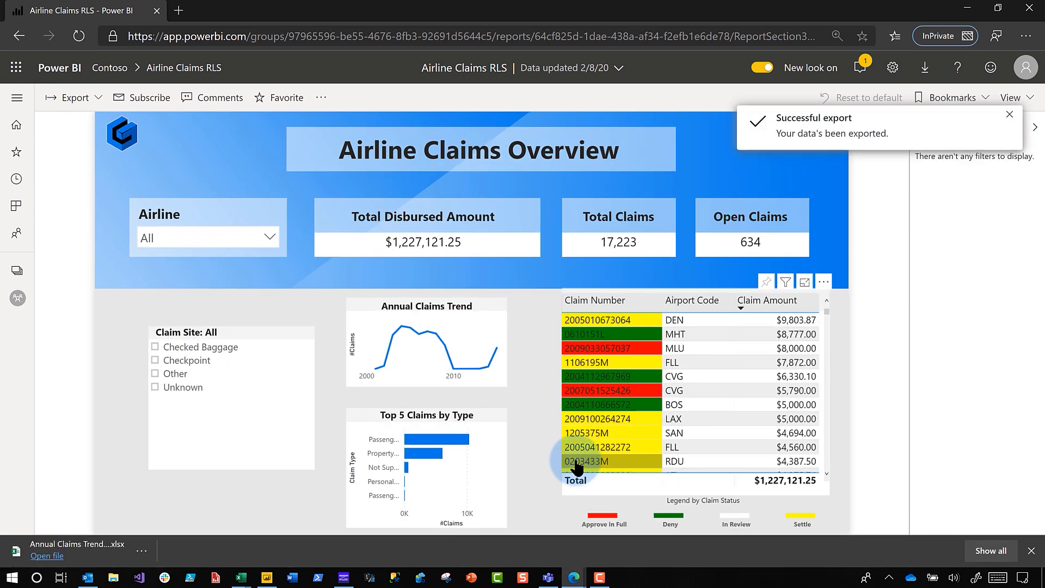
pyautogui.click(47, 556)
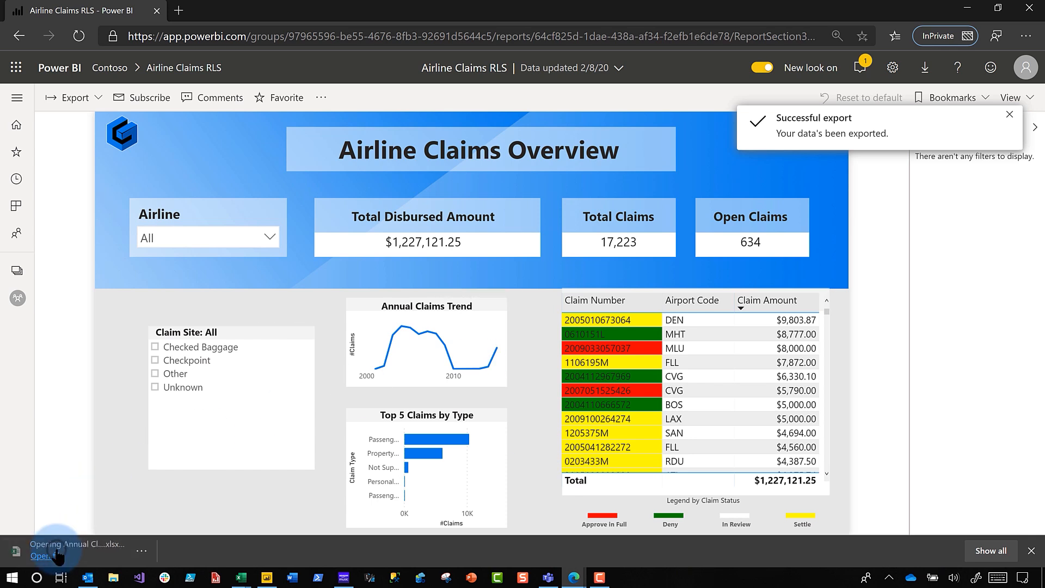